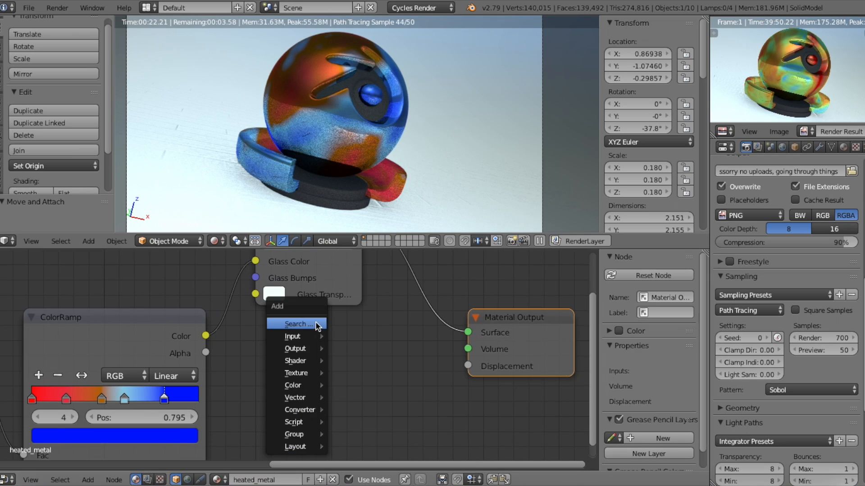
# Delete the old ColorRamp node so only the Glass Material group feeds Material Output
pyautogui.click(296, 324)
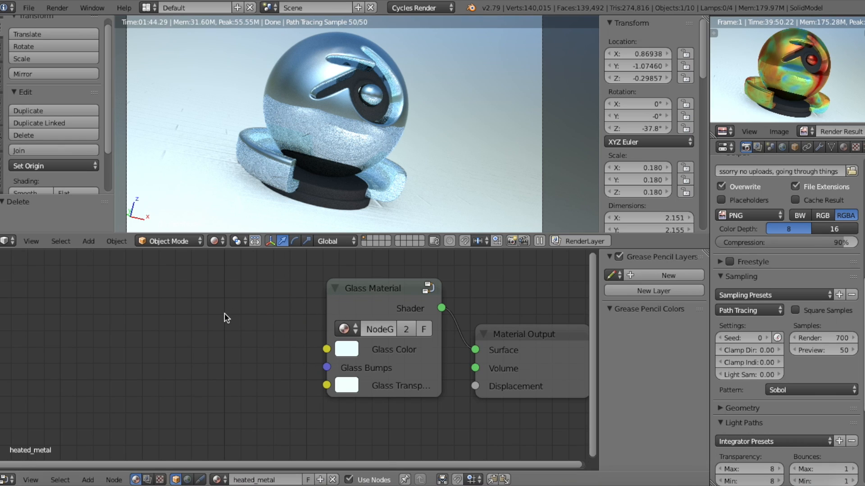
# Add a Texture Coordinate node and a Noise Texture node through the add-node search
pyautogui.click(88, 241)
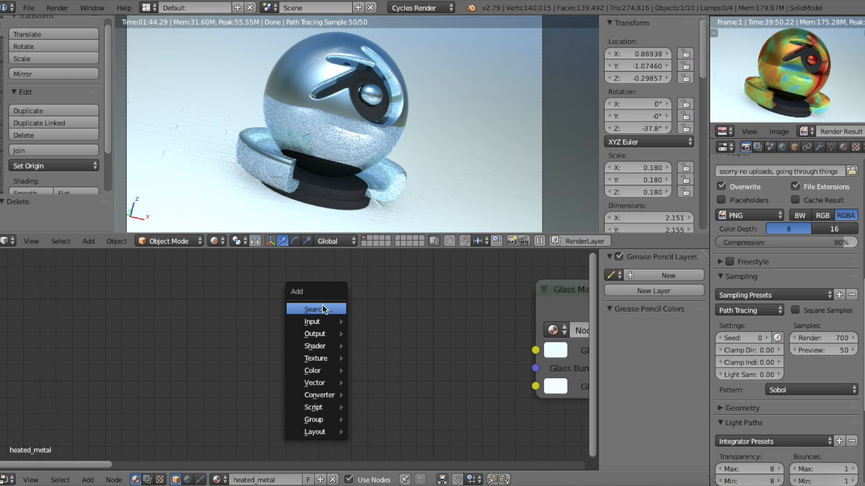
pyautogui.write('tex')
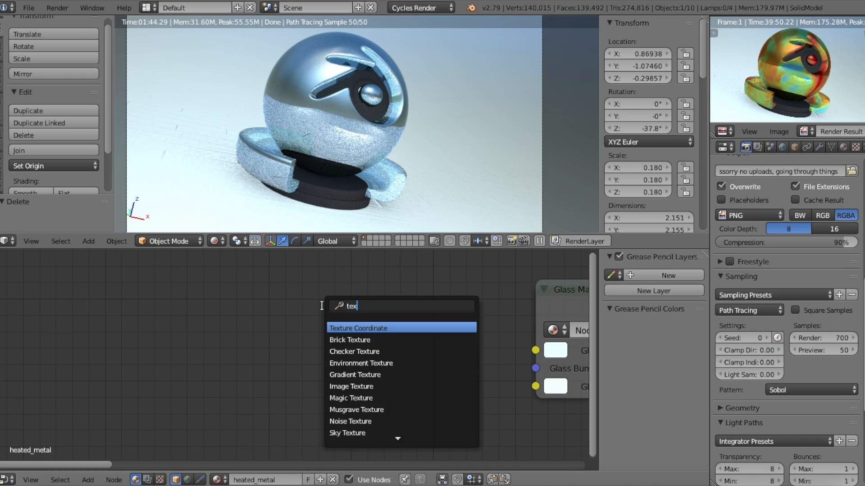
pyautogui.click(358, 328)
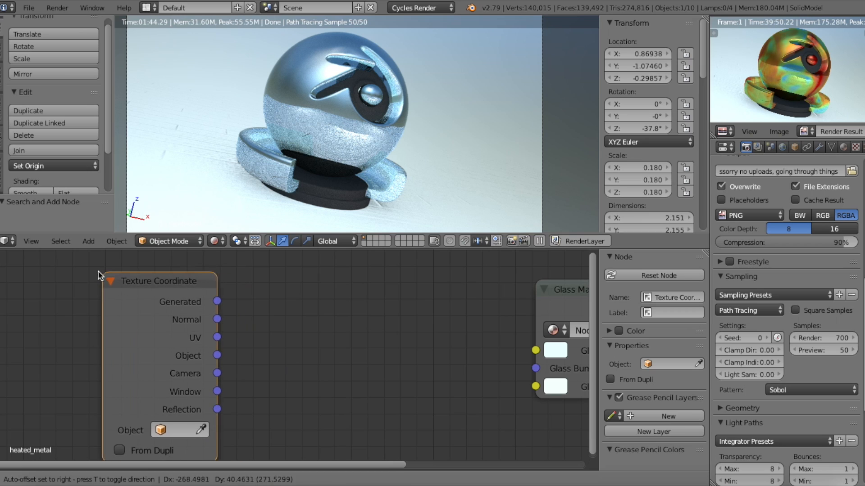
pyautogui.write('no')
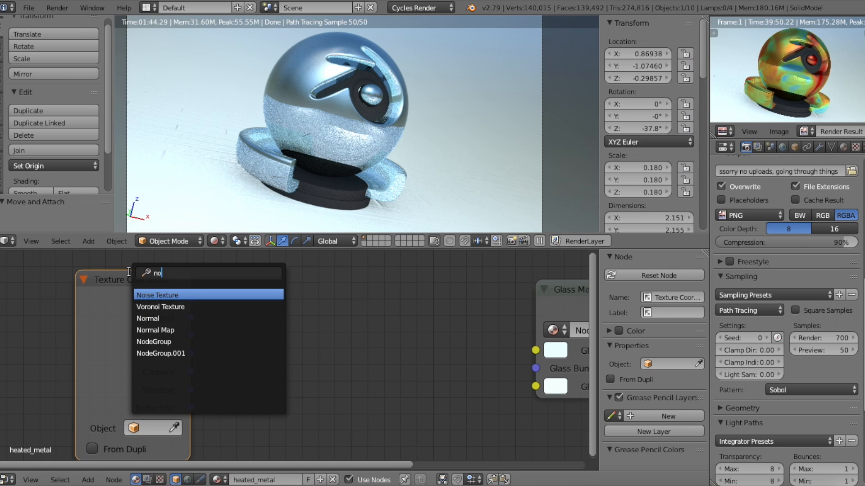
pyautogui.click(157, 294)
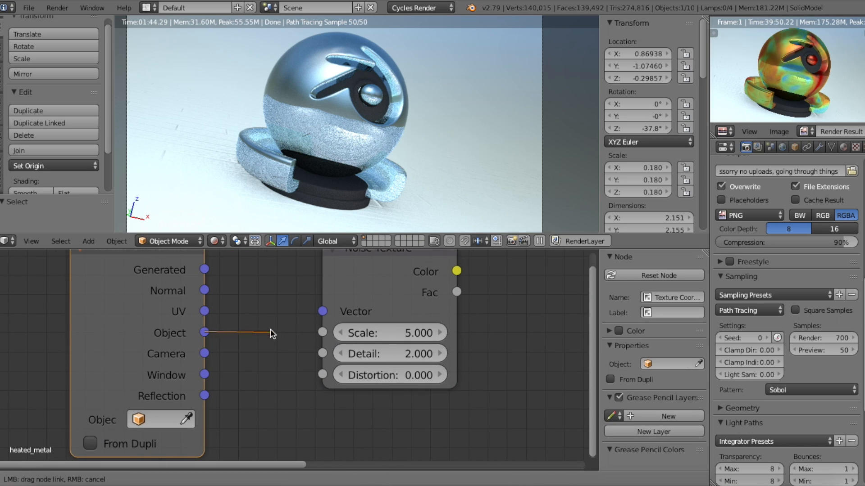
# Link Object to Noise Vector and Noise Color to Glass Color, with noise Scale 0.2
pyautogui.moveTo(205, 332); pyautogui.dragTo(323, 312)
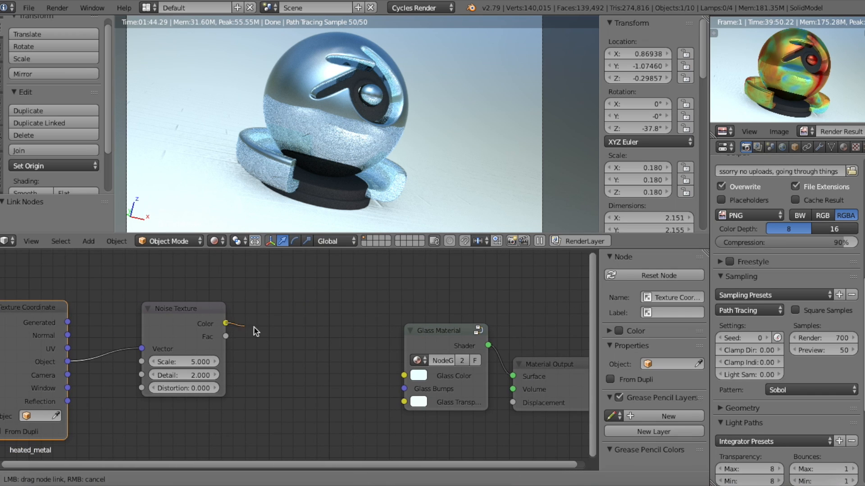
pyautogui.moveTo(226, 324); pyautogui.dragTo(406, 376)
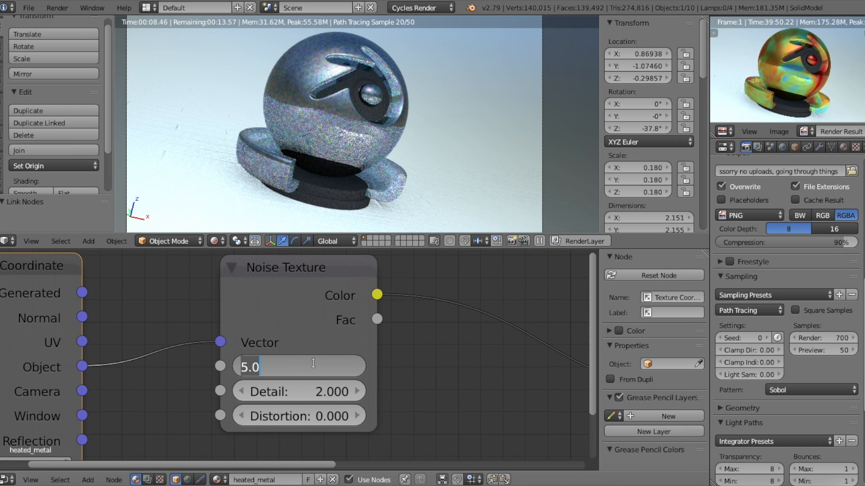
pyautogui.write('0.3')
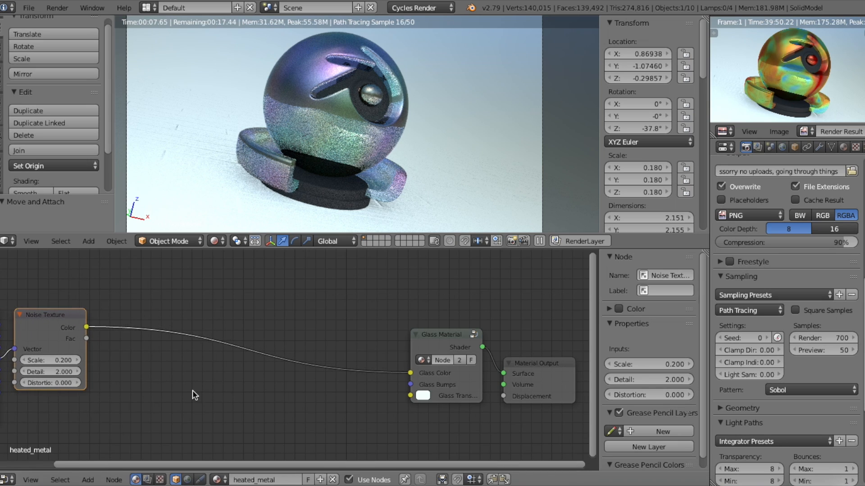
# Add a ColorRamp node and drop it onto the noise-to-glass colour link
pyautogui.write('colo')
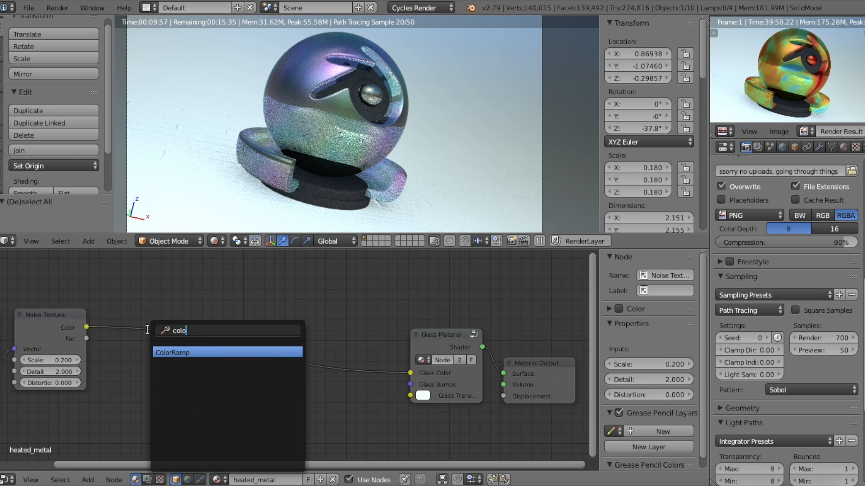
pyautogui.click(172, 352)
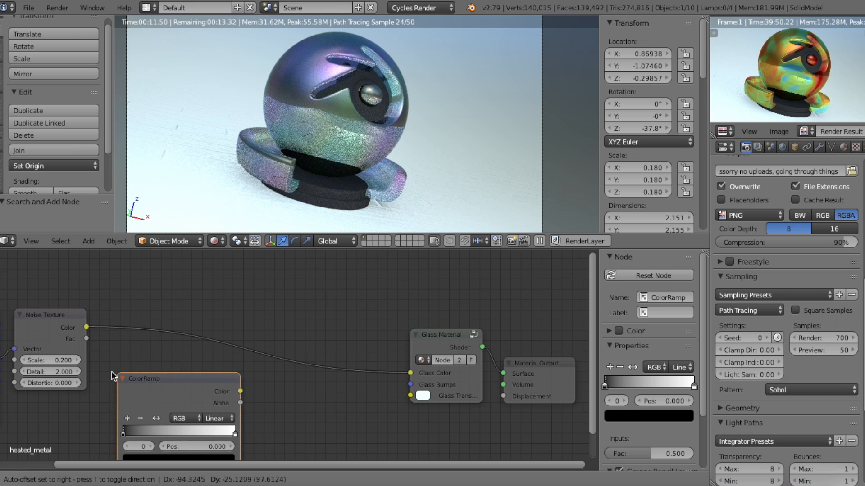
pyautogui.moveTo(143, 378); pyautogui.dragTo(177, 329)
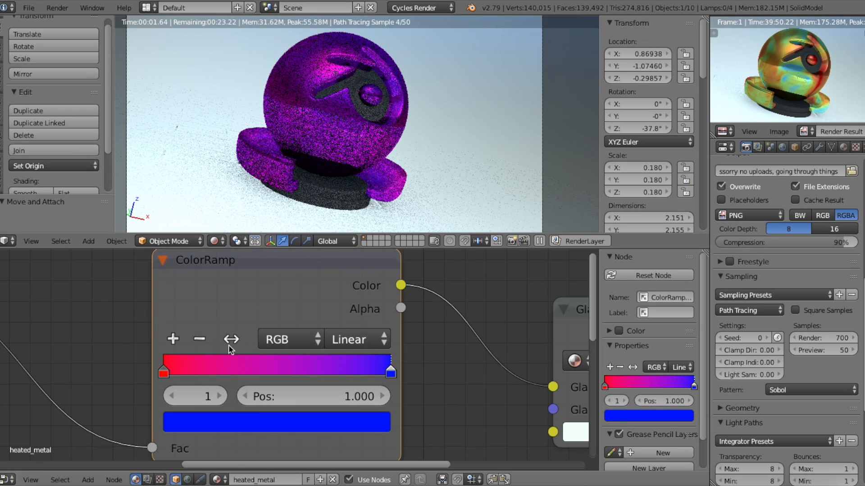
# Add a red stop midway on the ColorRamp and slide the light-blue stop inward
pyautogui.moveTo(390, 372); pyautogui.dragTo(277, 370)
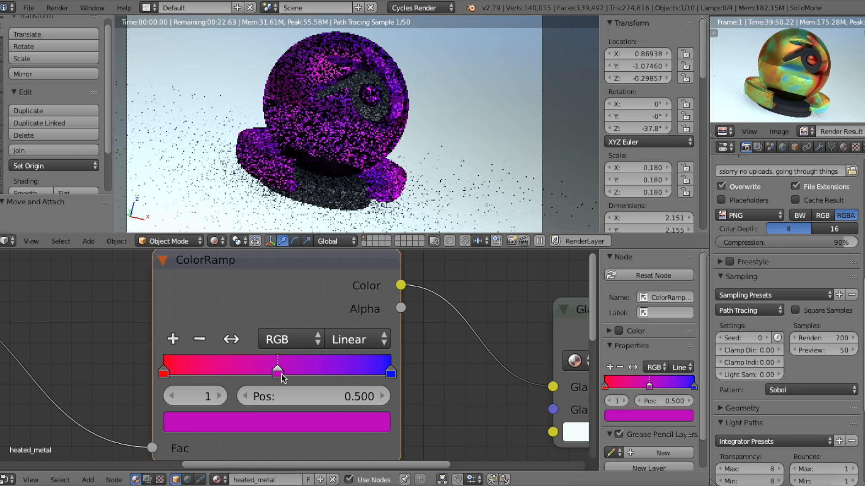
pyautogui.moveTo(277, 370); pyautogui.dragTo(270, 369)
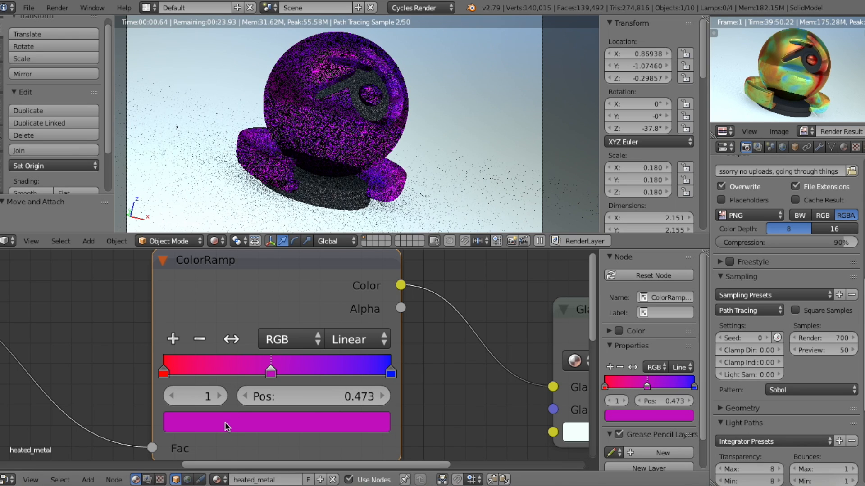
pyautogui.click(276, 422)
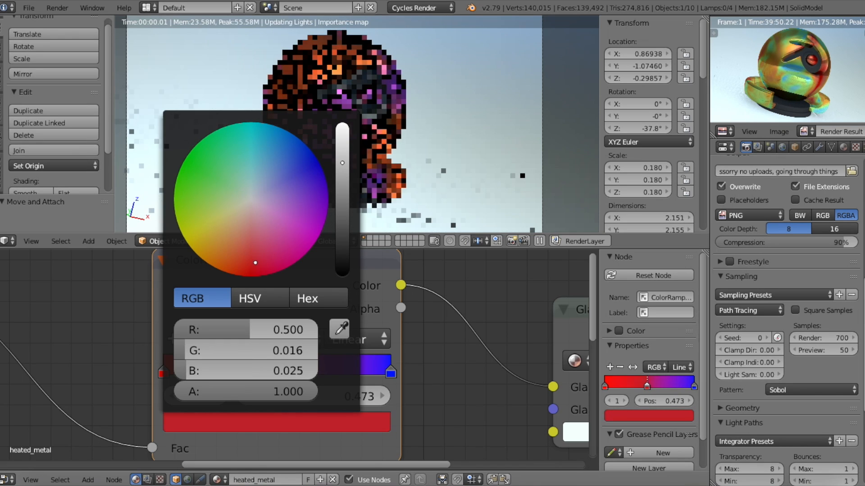
pyautogui.click(259, 261)
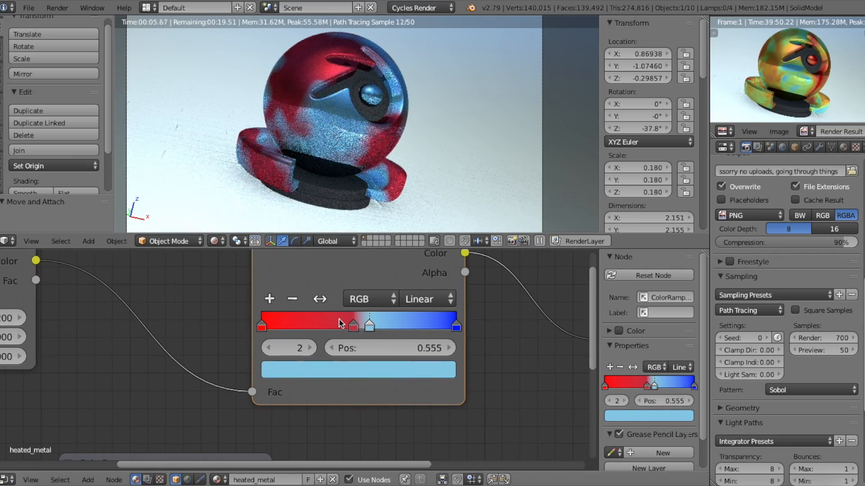
pyautogui.moveTo(368, 324); pyautogui.dragTo(351, 324)
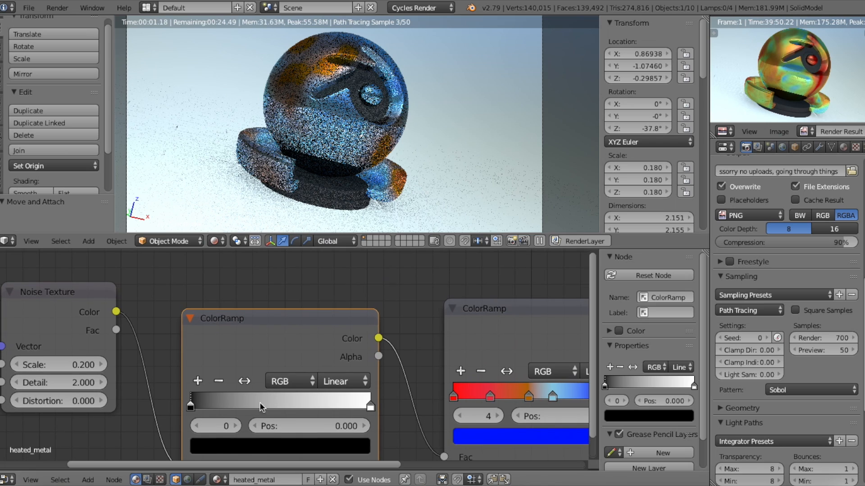
# Pull the black-to-white ramp's stops inward to about 0.35 and 0.8
pyautogui.moveTo(189, 406); pyautogui.dragTo(239, 406)
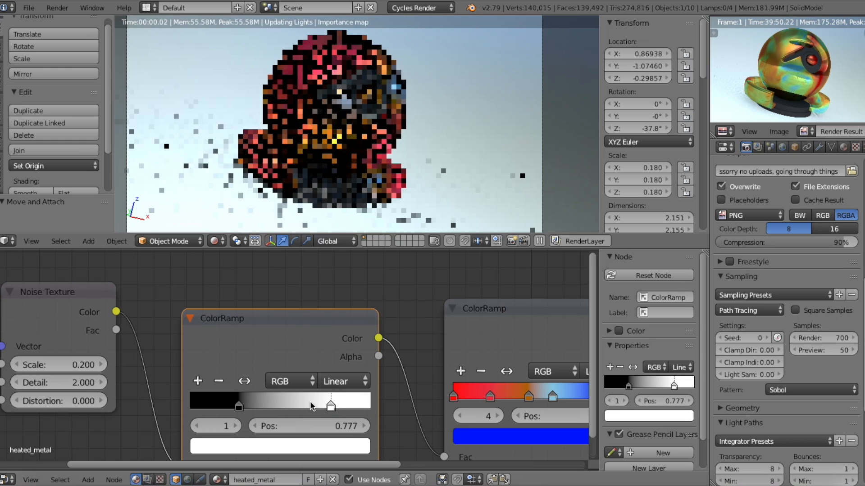
pyautogui.moveTo(331, 406); pyautogui.dragTo(337, 407)
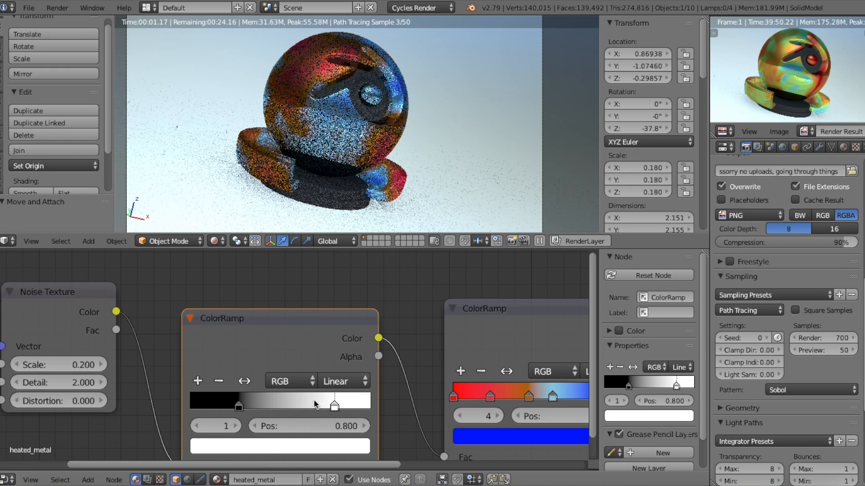
pyautogui.moveTo(333, 401); pyautogui.dragTo(217, 405)
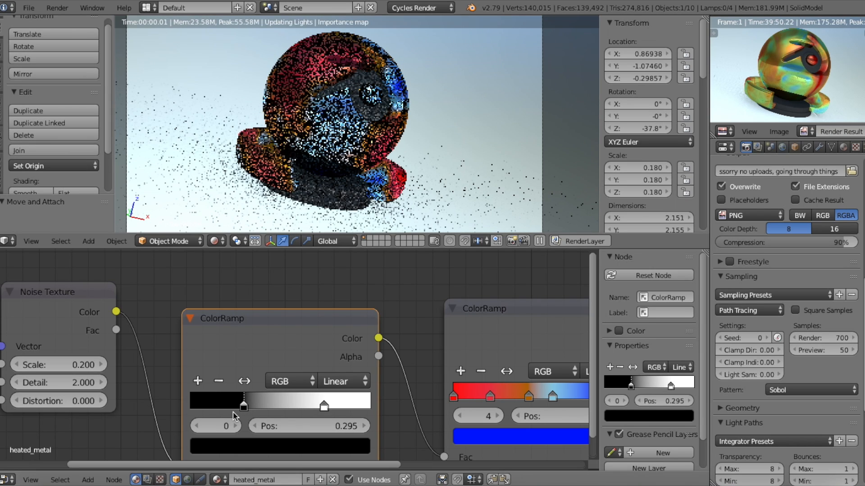
pyautogui.moveTo(244, 406); pyautogui.dragTo(252, 406)
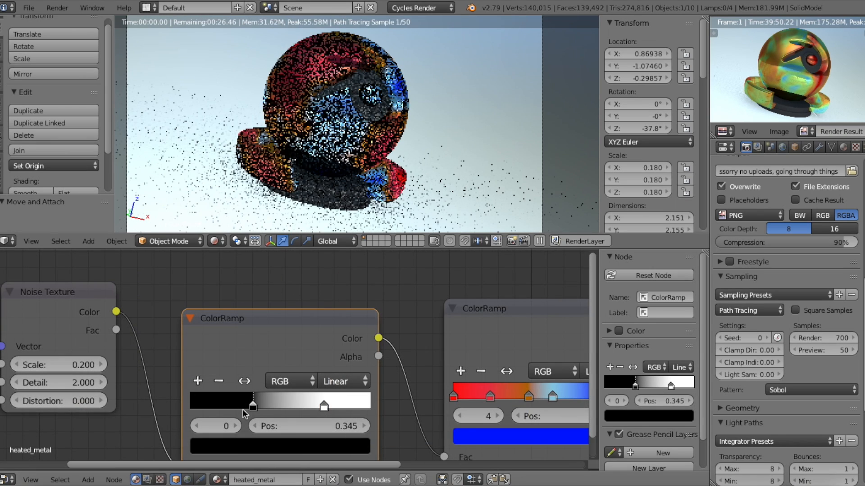
pyautogui.moveTo(252, 406); pyautogui.dragTo(240, 405)
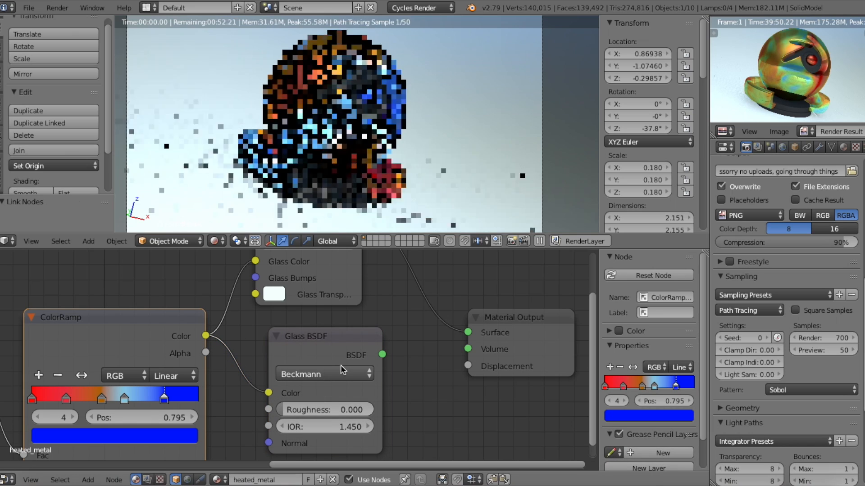
# Link the Glass BSDF output into the Material Output Surface socket
pyautogui.click(325, 336)
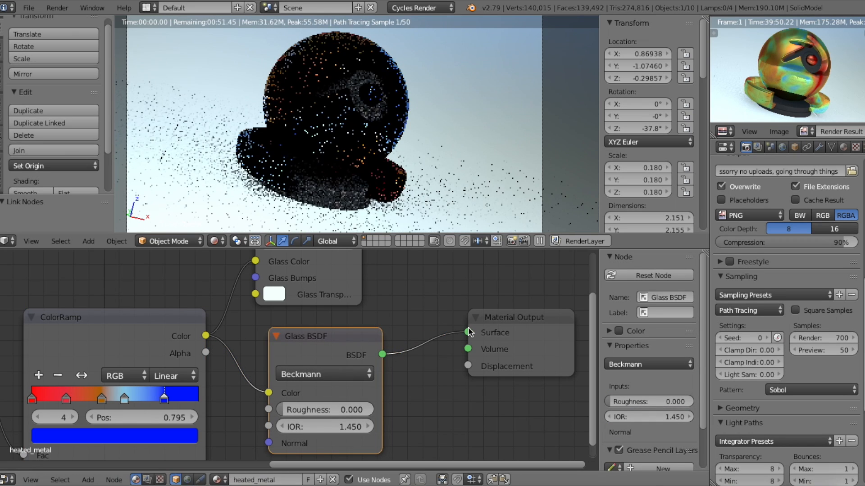